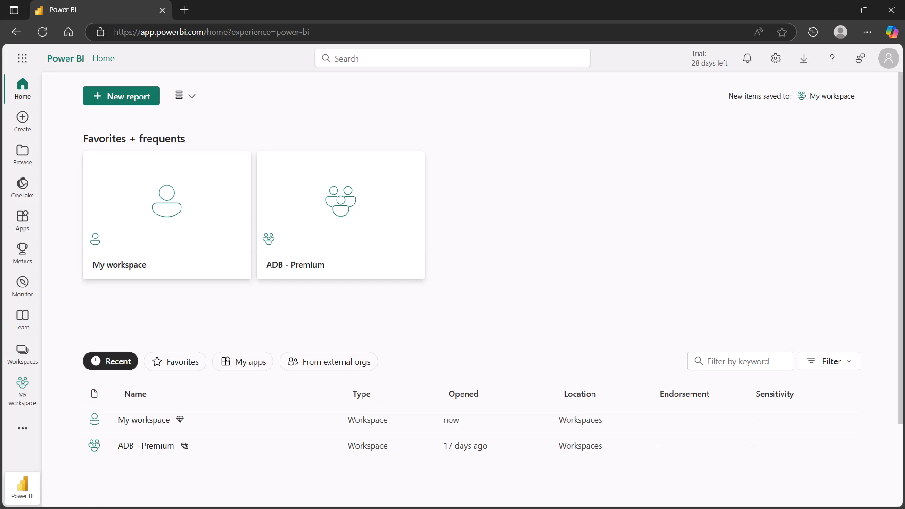
mouse_move(855, 224)
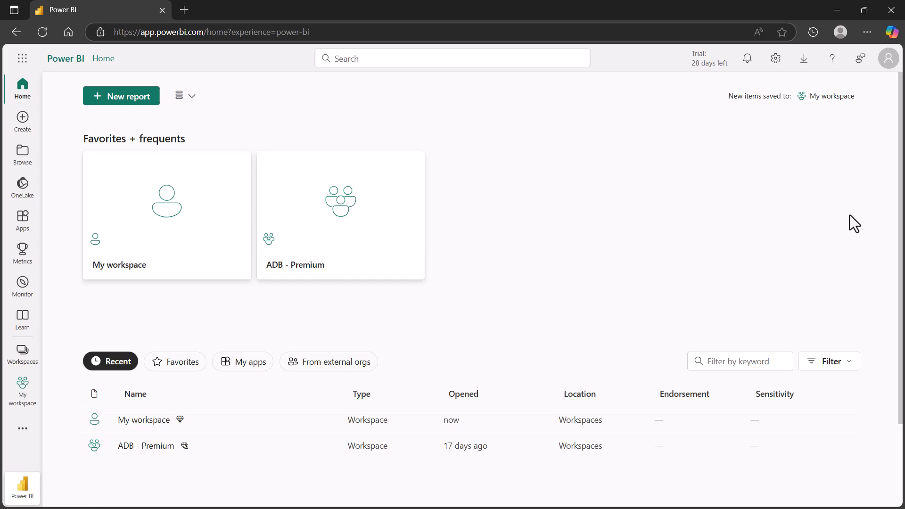
Reach the Admin portal's tenant settings via the Settings gear.
click(775, 57)
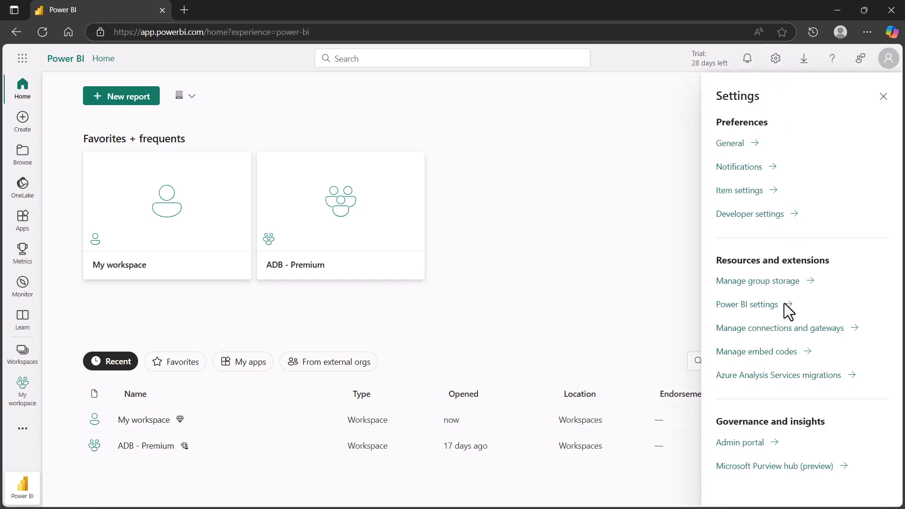
mouse_move(741, 442)
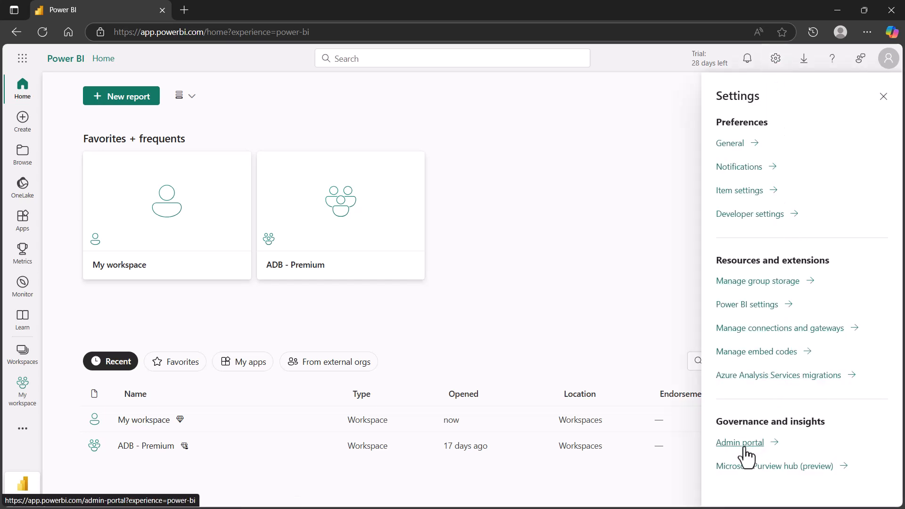
click(739, 442)
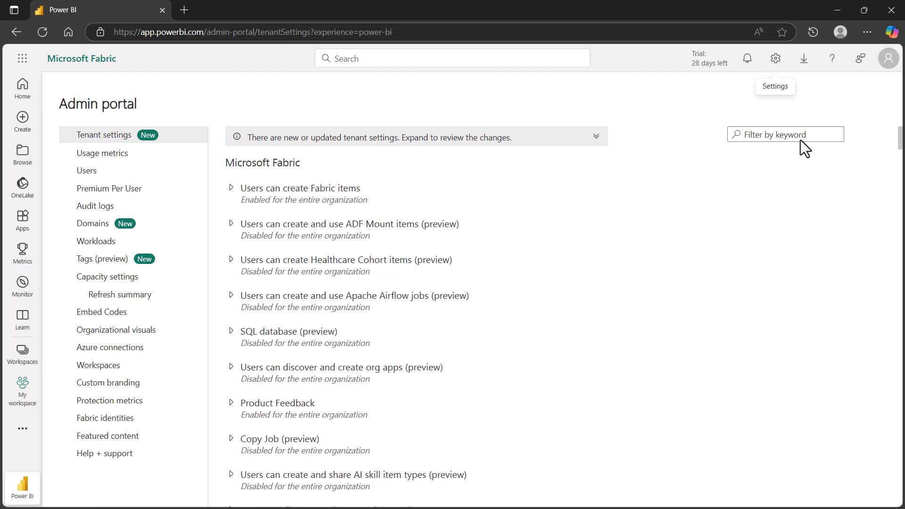
Filter tenant settings for 'entra' and leave Microsoft Entra single sign-on for data gateway enabled.
text(ent)
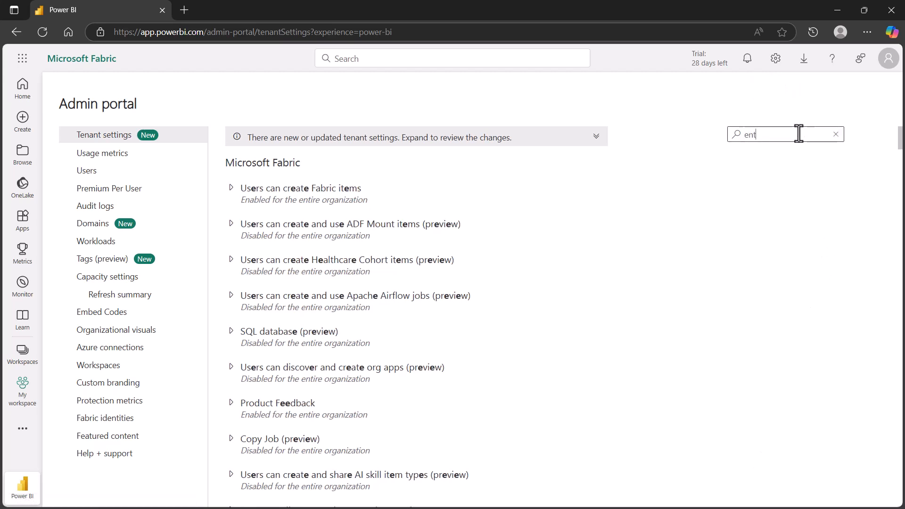
text(ra)
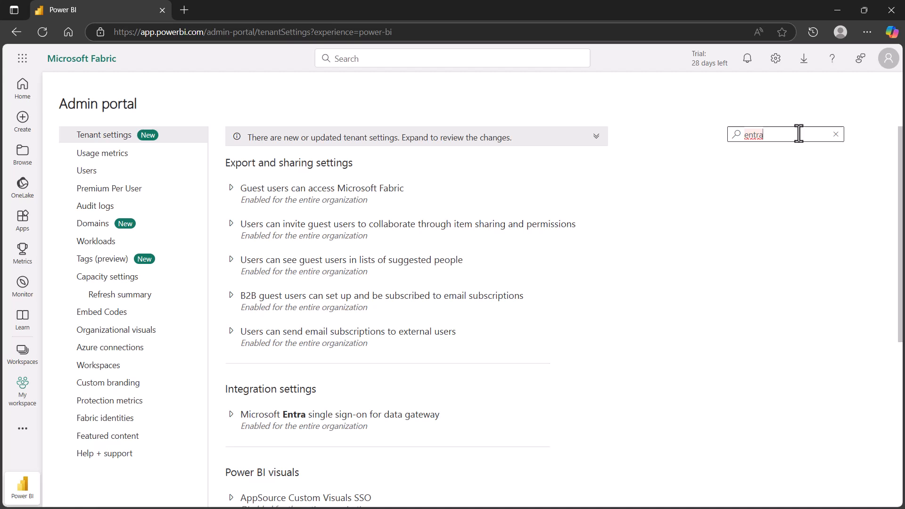
mouse_move(796, 172)
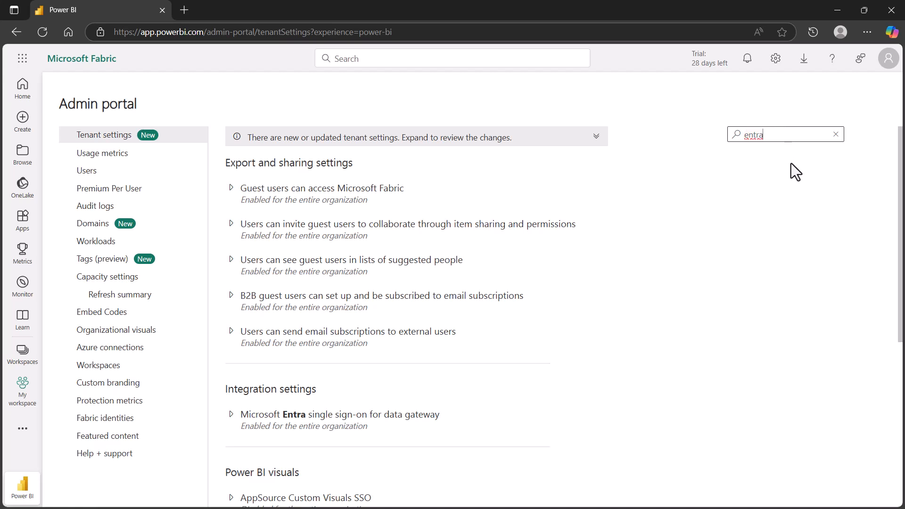
mouse_move(253, 407)
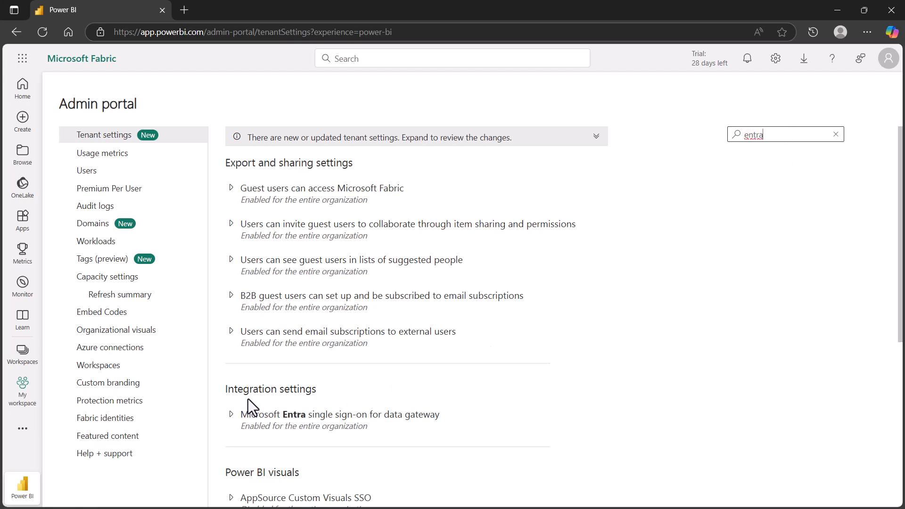
mouse_move(231, 420)
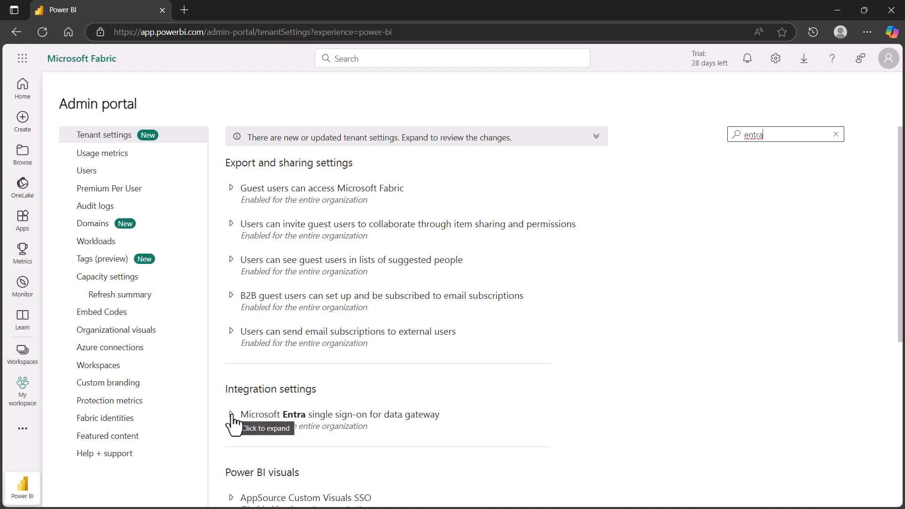
click(230, 415)
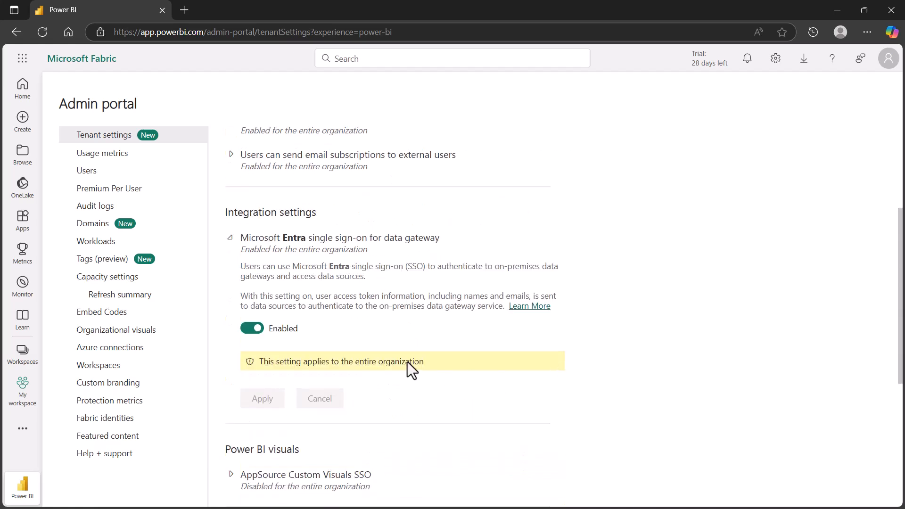
mouse_move(245, 339)
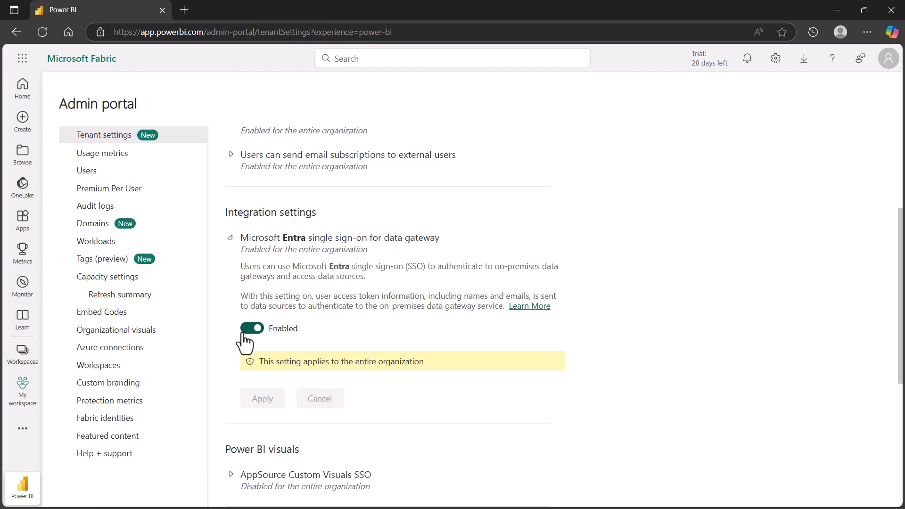
click(251, 328)
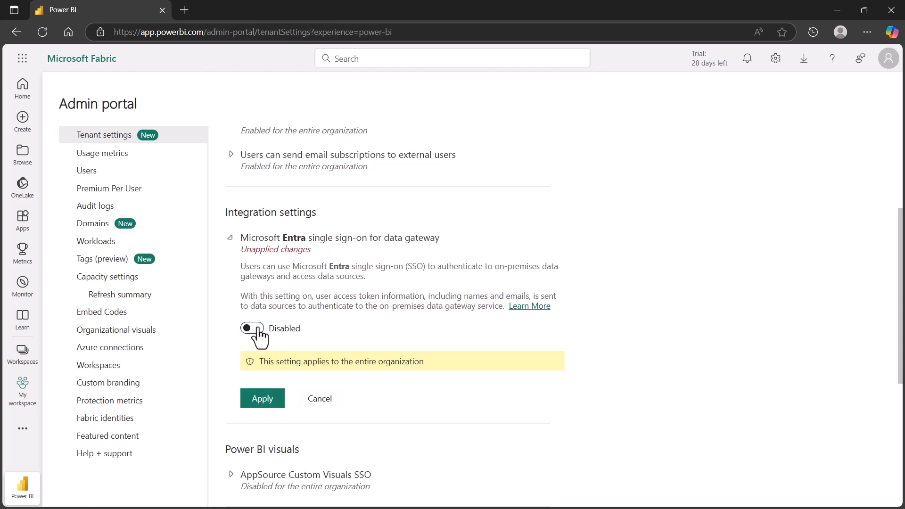
click(251, 328)
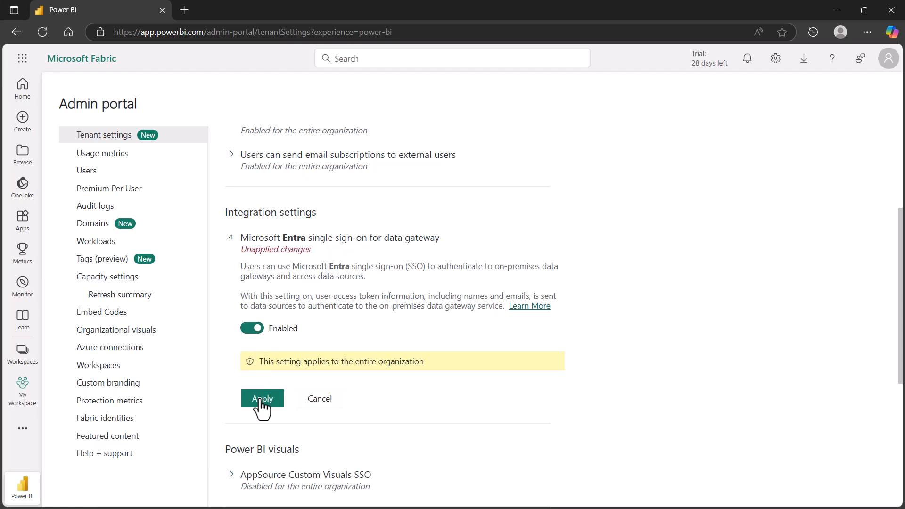
mouse_move(365, 371)
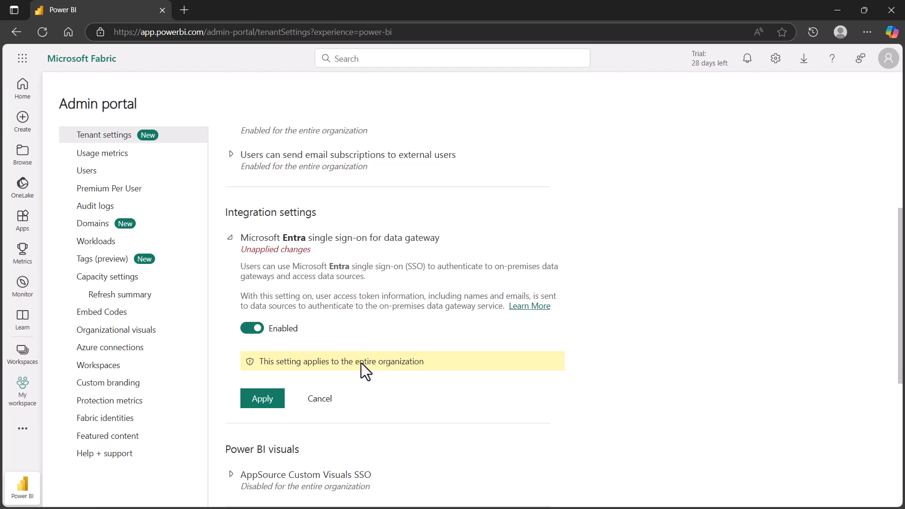
mouse_move(372, 310)
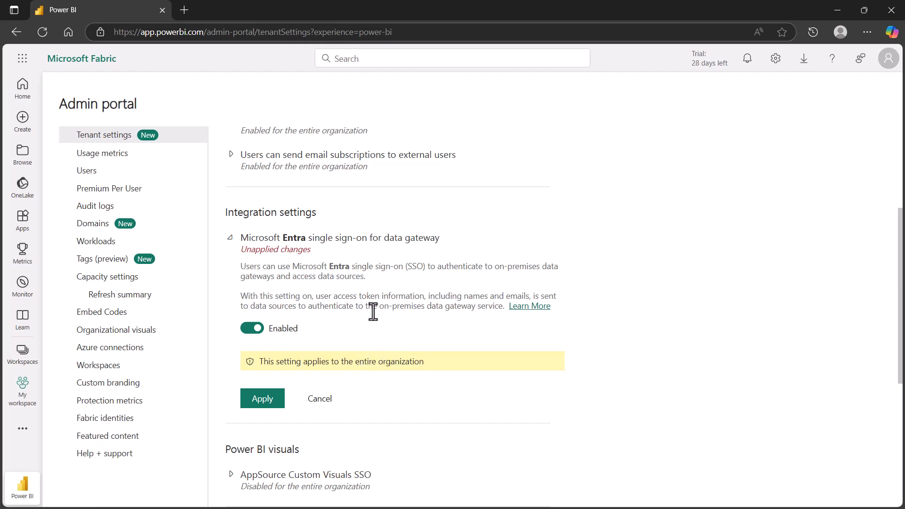
mouse_move(407, 307)
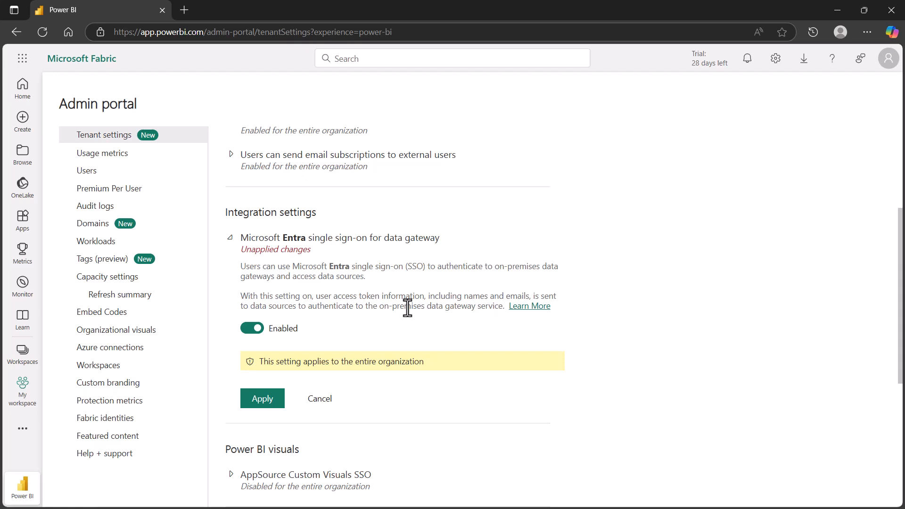
mouse_move(776, 58)
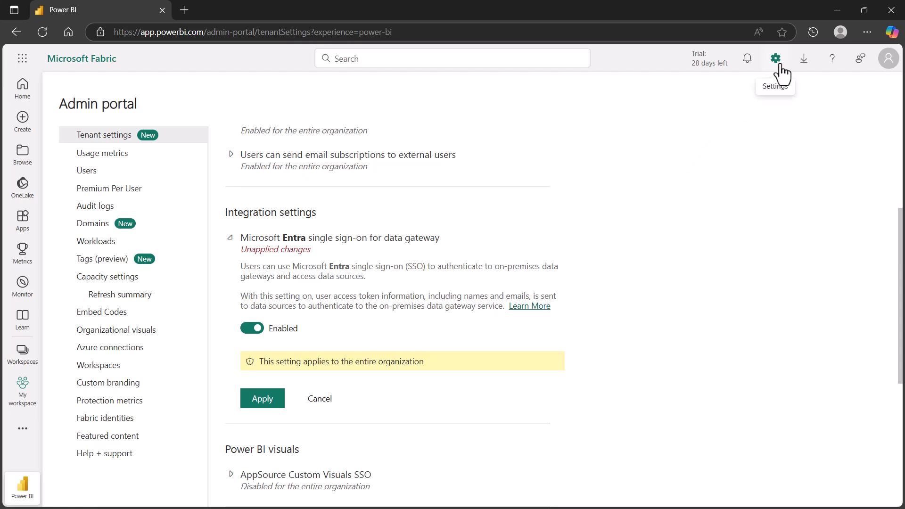
click(776, 58)
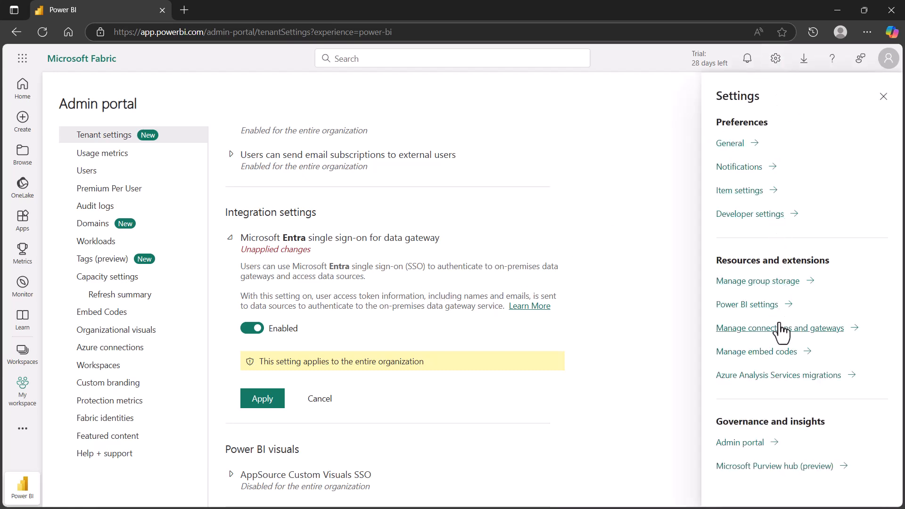
Start a new connection from Manage connections and gateways.
click(781, 327)
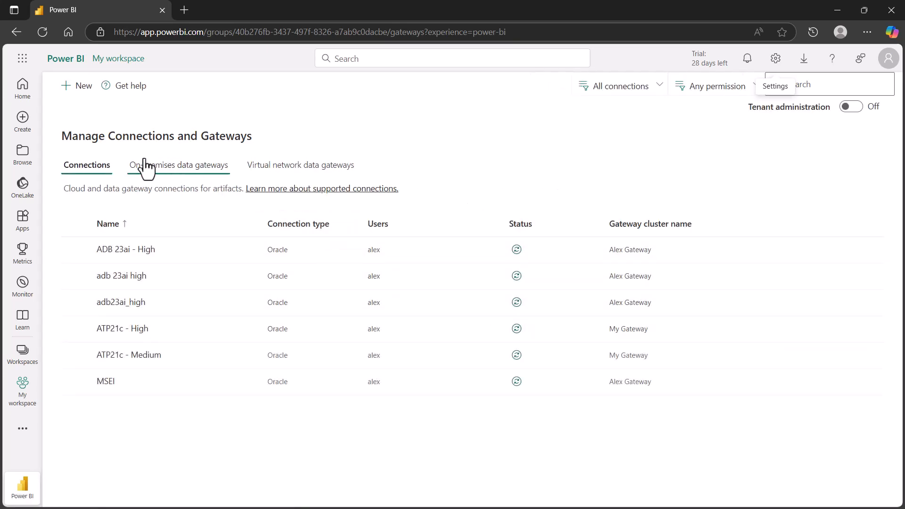
mouse_move(88, 120)
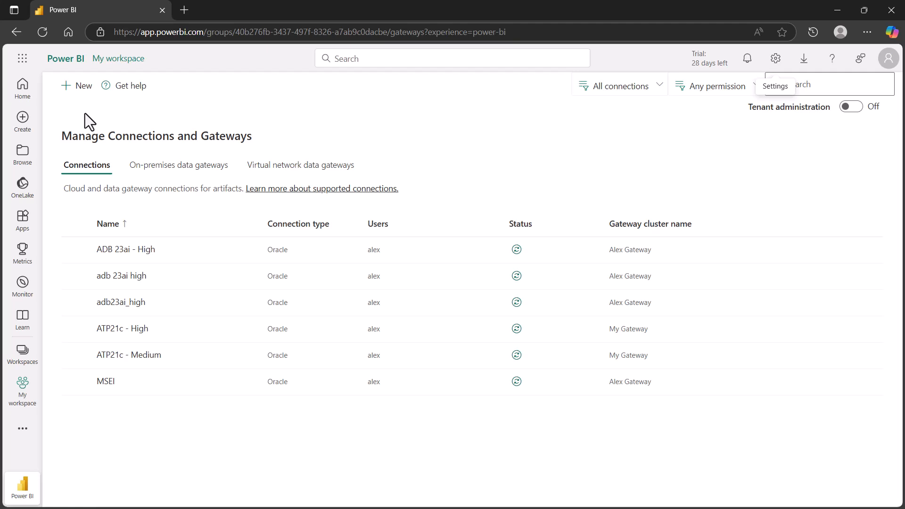
click(76, 86)
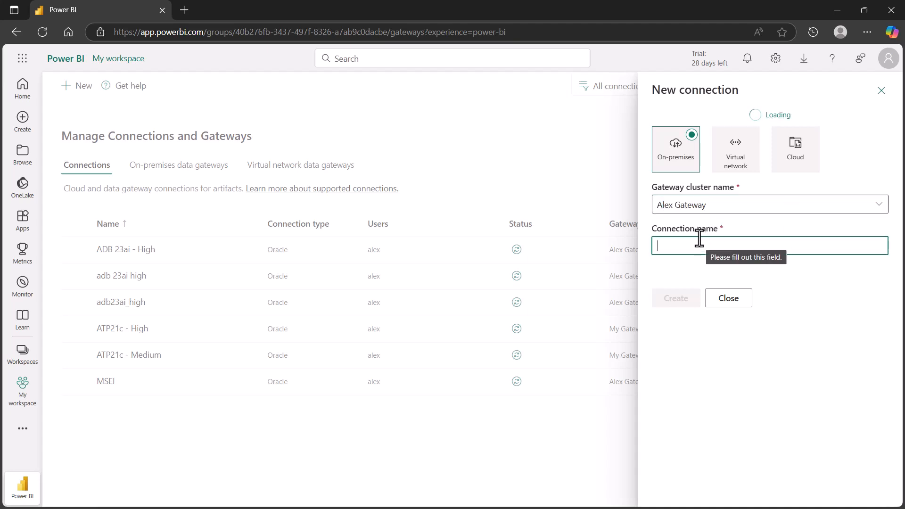
Name the connection 'Oracle Entra ID', set type Oracle and server adb.
text(Oracle Entra ID)
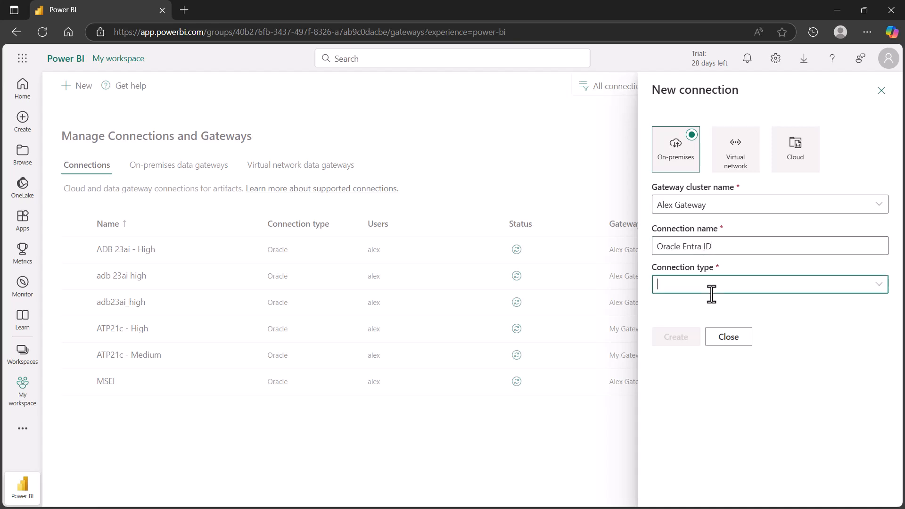
text(Oracle)
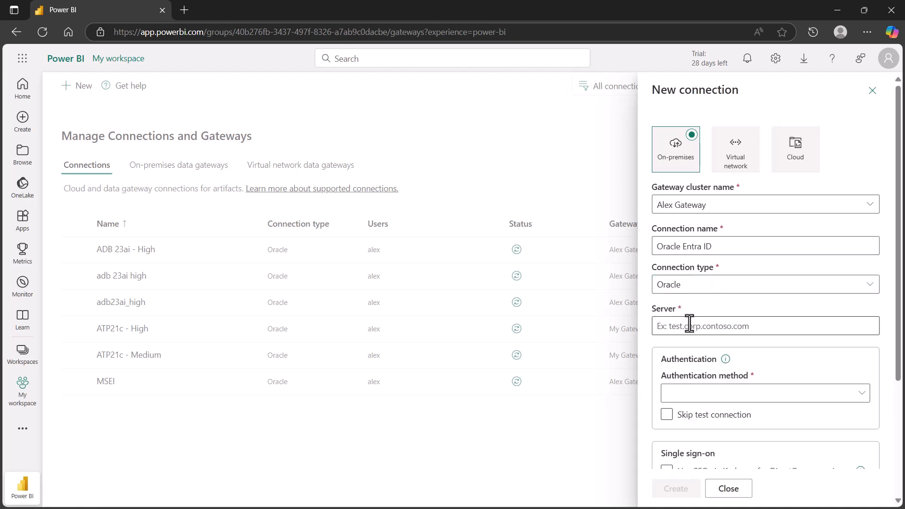
text(adb)
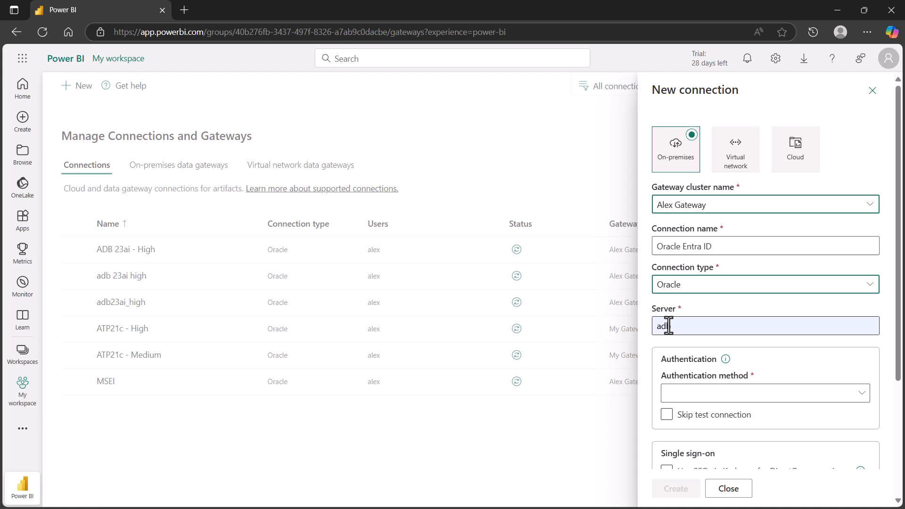
text(b)
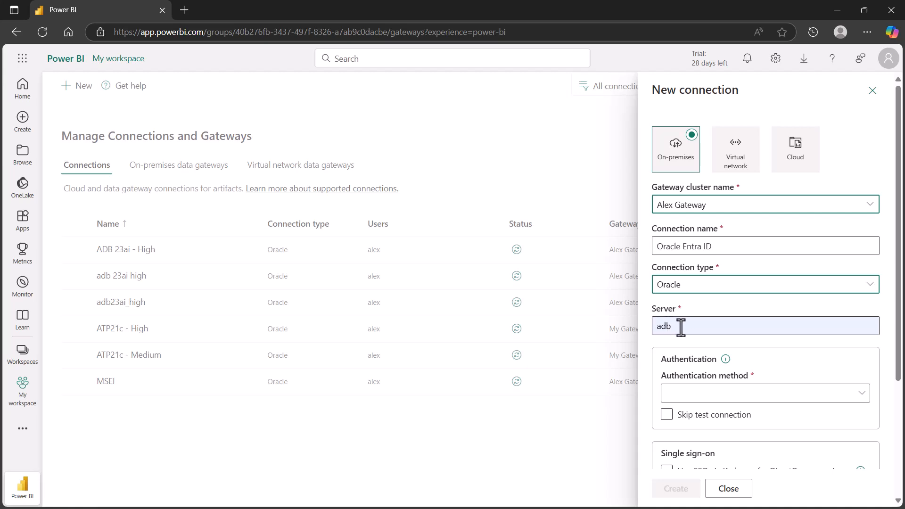
mouse_move(680, 325)
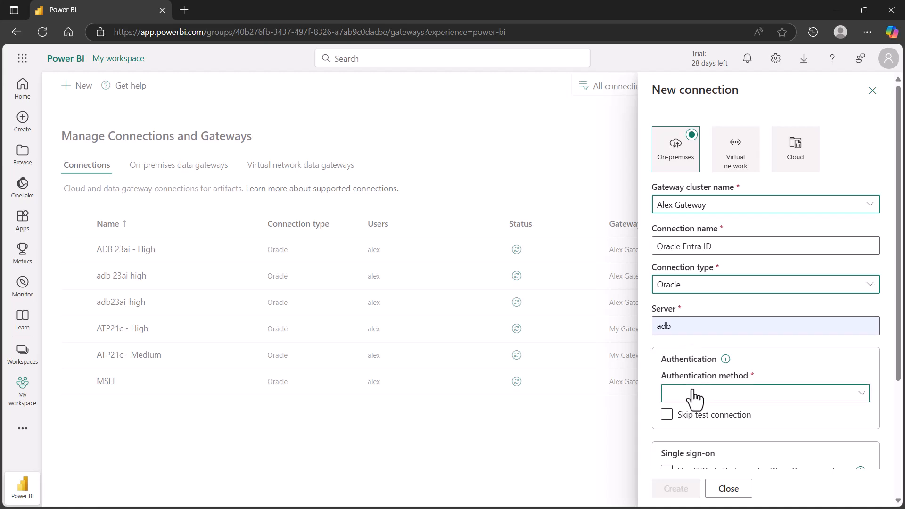
Choose OAuth 2.0 authentication and sign in with the current account as credentials.
click(764, 394)
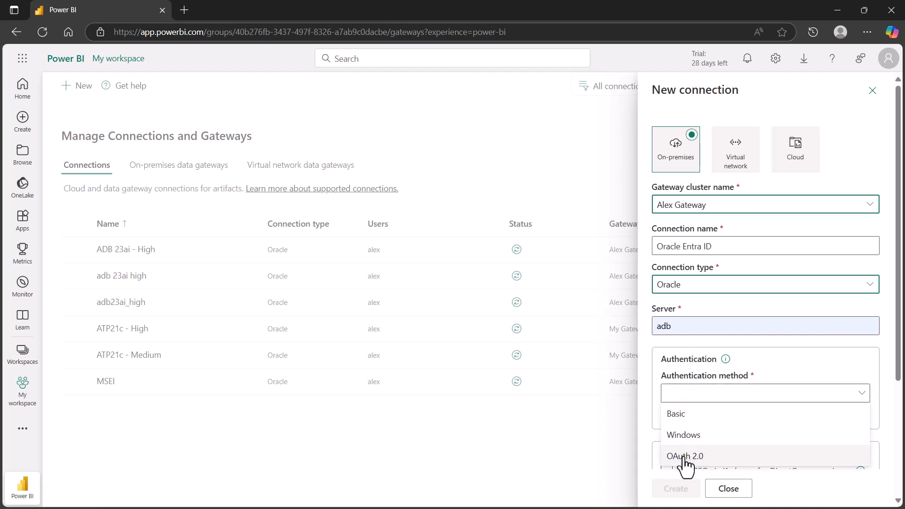
click(686, 457)
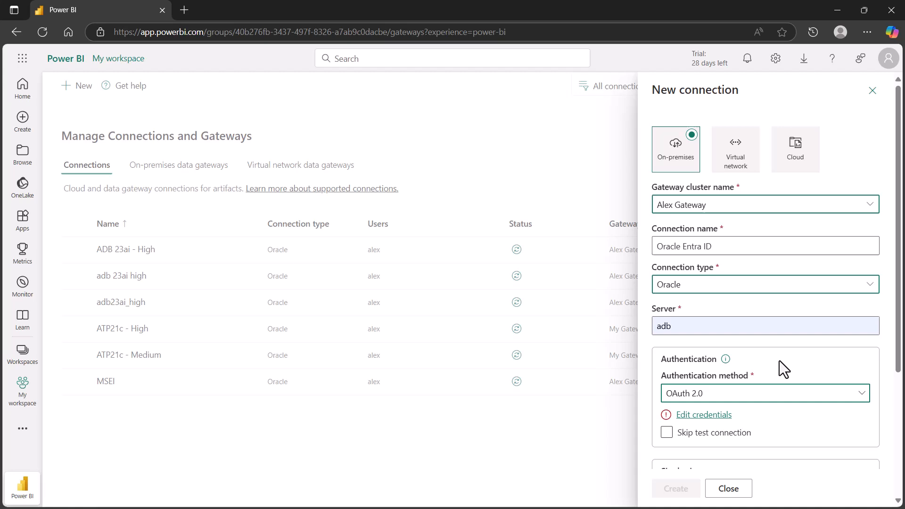
scroll(down, 3)
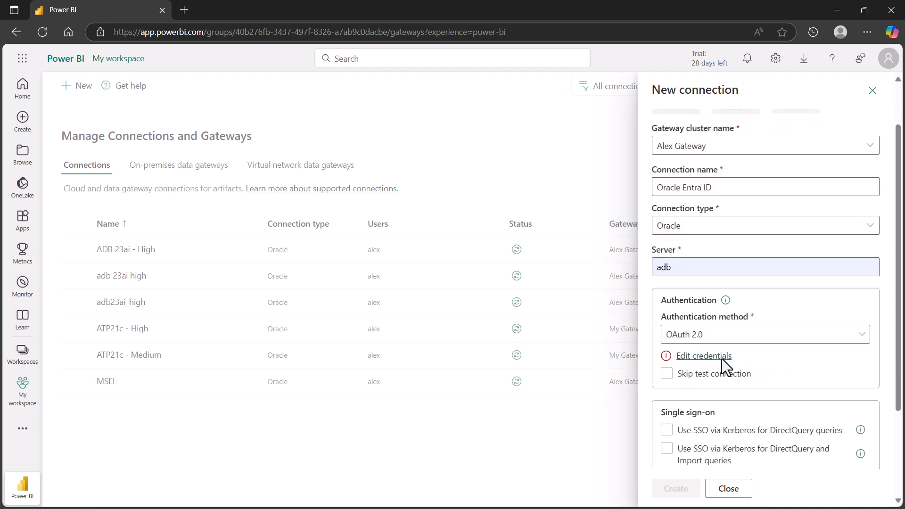
click(703, 355)
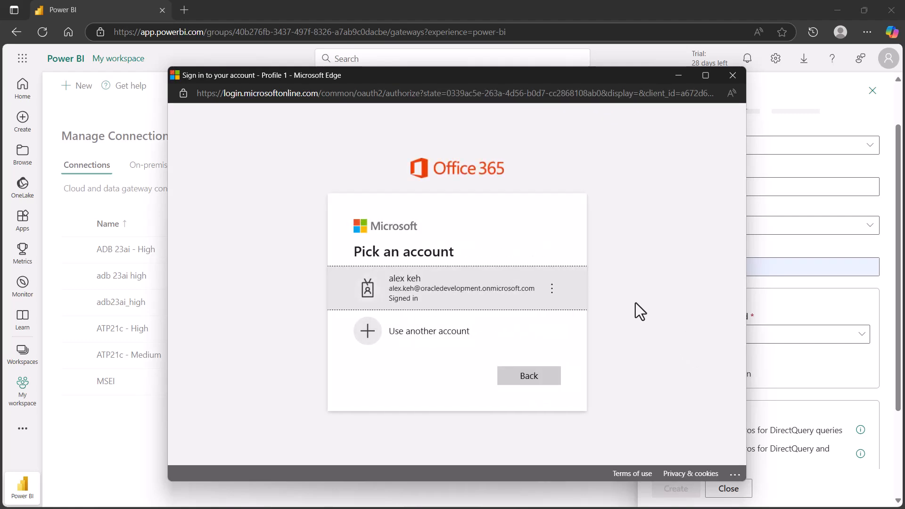
mouse_move(421, 315)
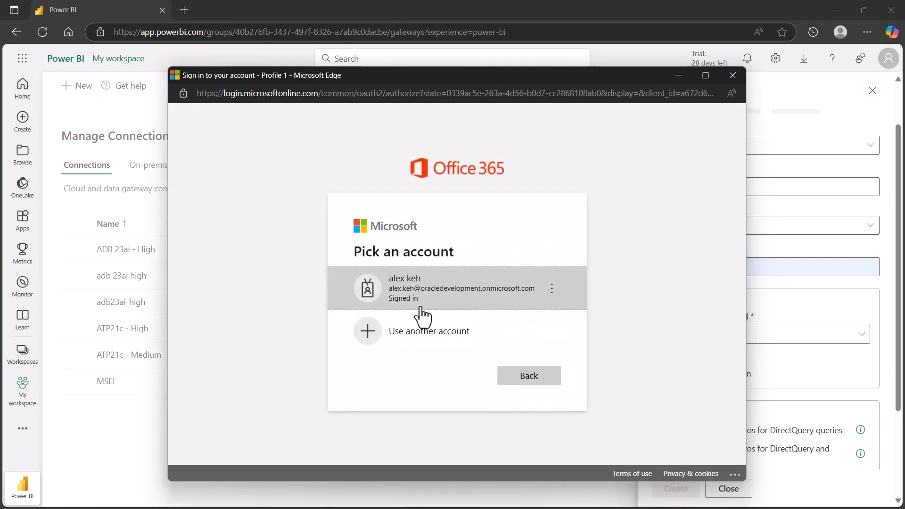
click(456, 288)
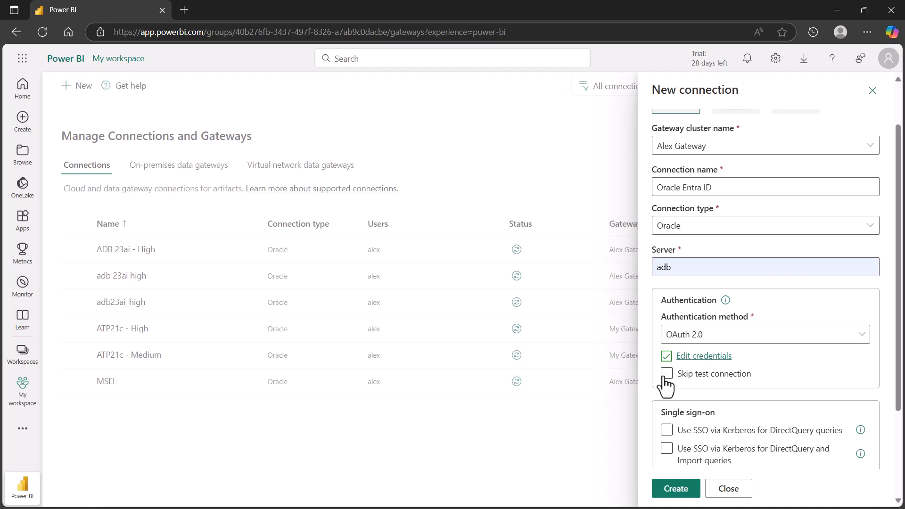
mouse_move(758, 390)
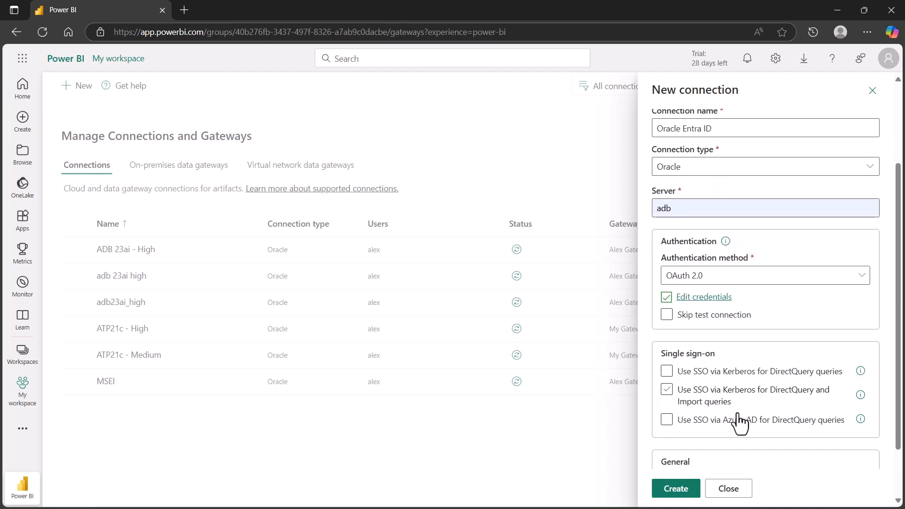
Turn on SSO via Azure AD for DirectQuery and create the connection.
click(666, 420)
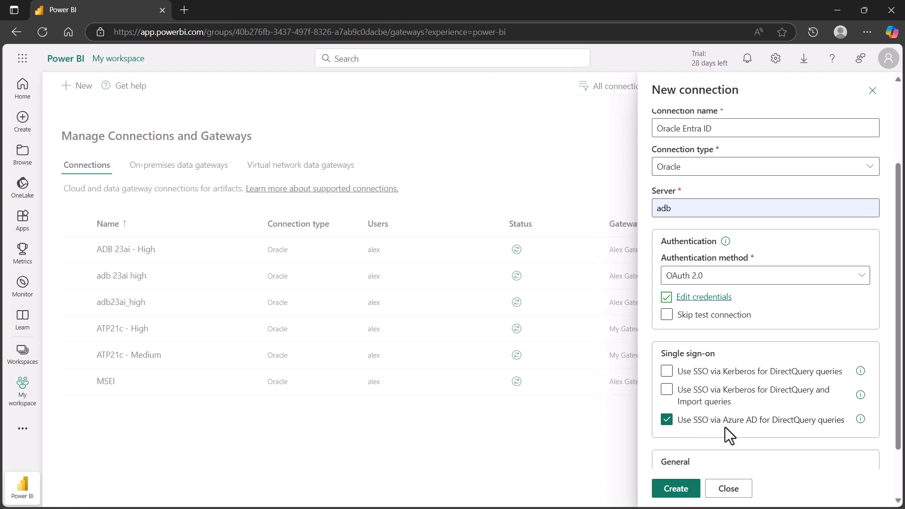
mouse_move(633, 484)
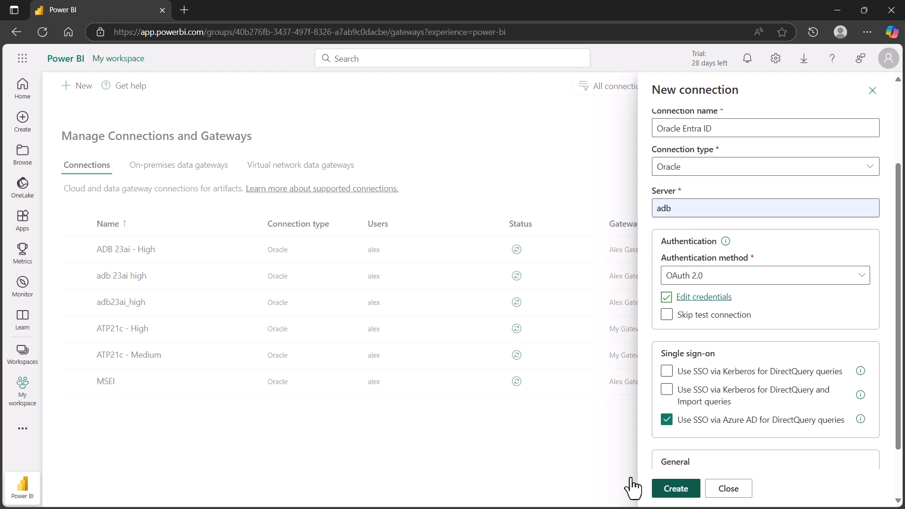
click(674, 488)
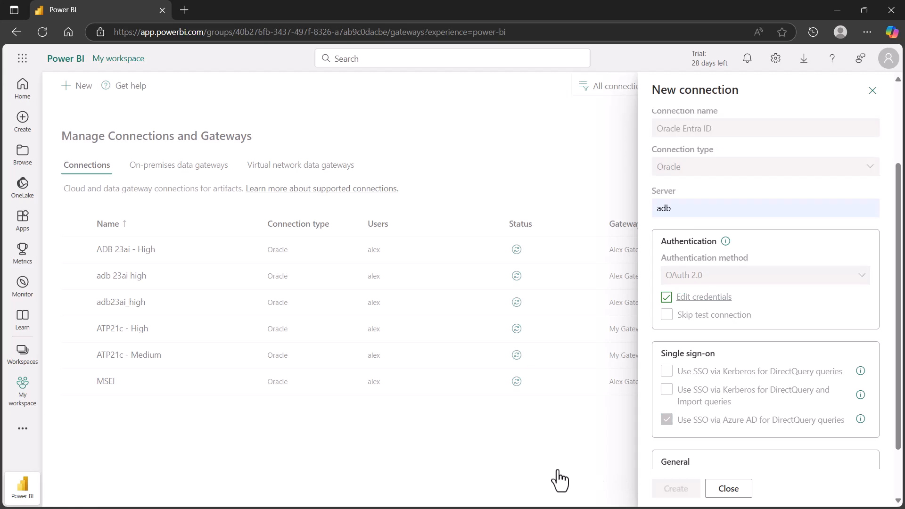
Review the Oracle Entra ID connection's settings and return to the connections list.
click(675, 488)
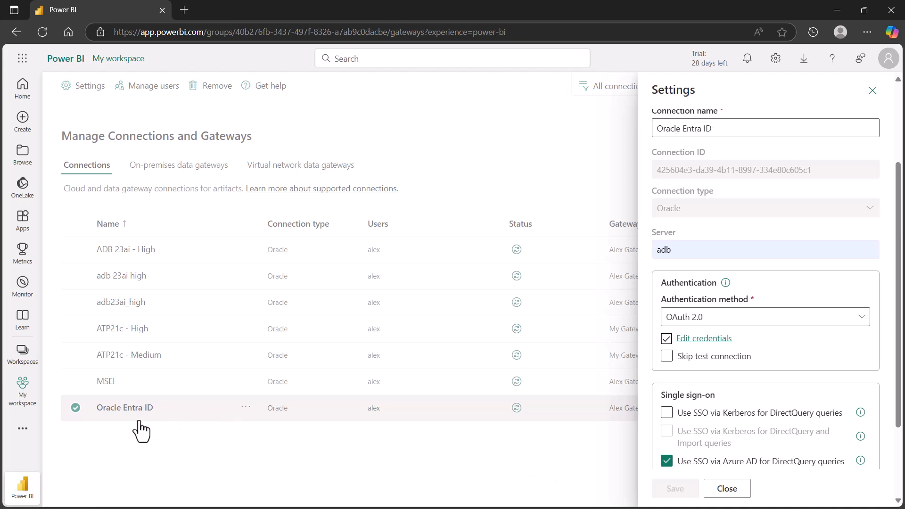
mouse_move(132, 439)
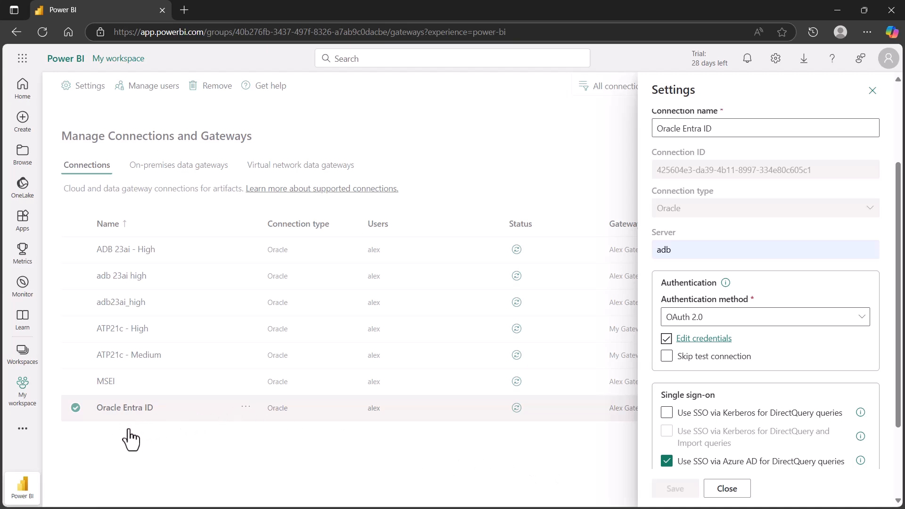
click(727, 488)
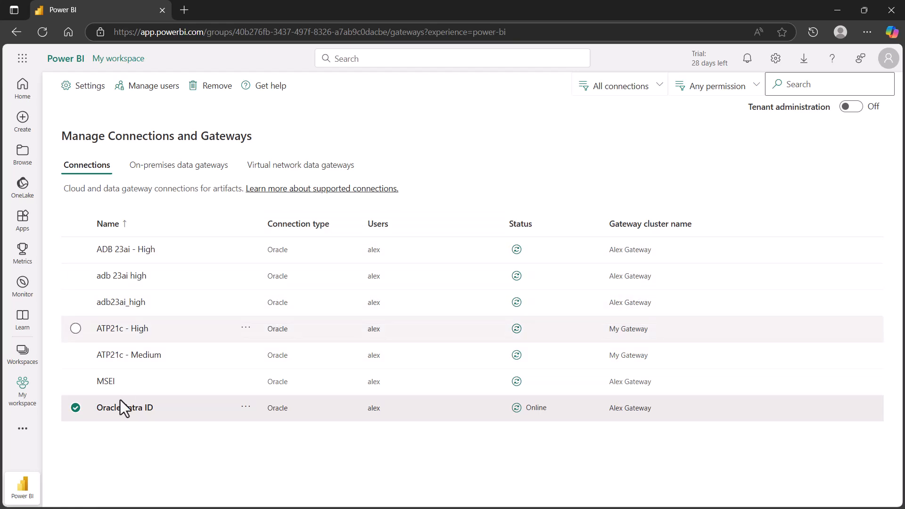
In My workspace, create a Dataflow Gen2 named 'Oracle Dataflow'.
click(22, 390)
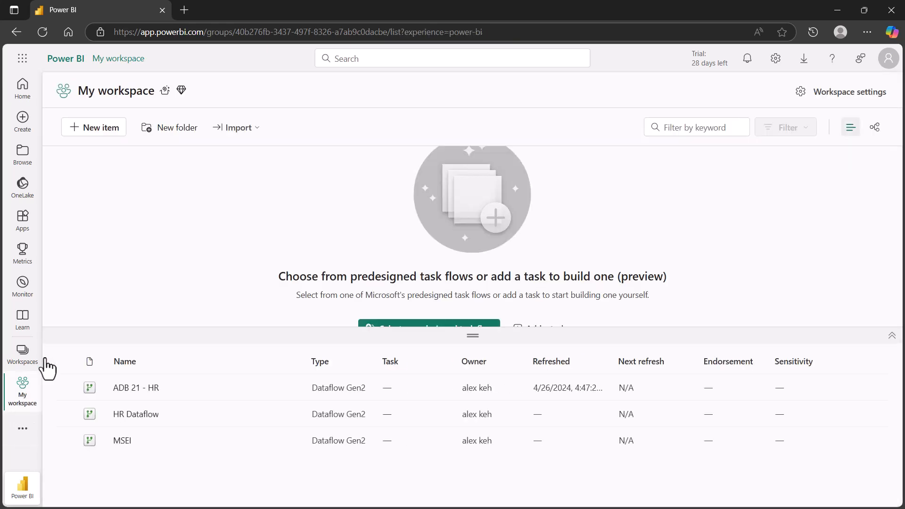
click(94, 127)
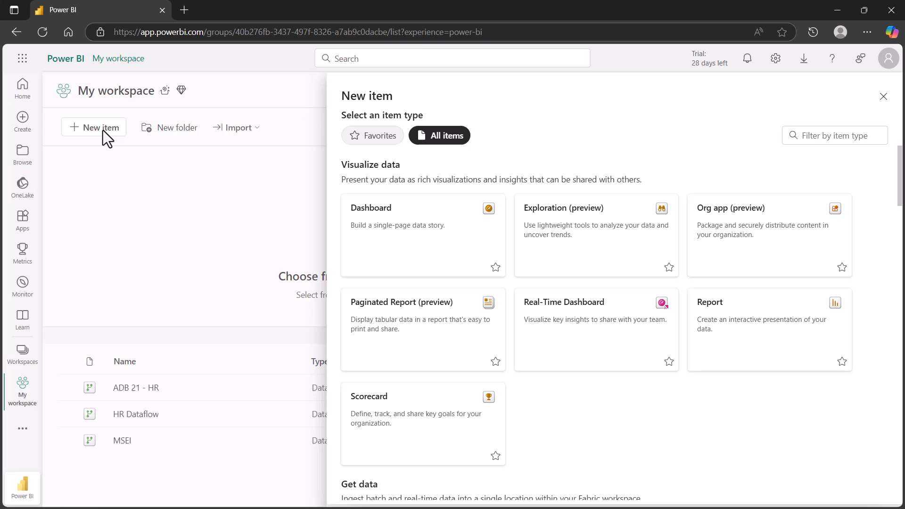
scroll(down, 3)
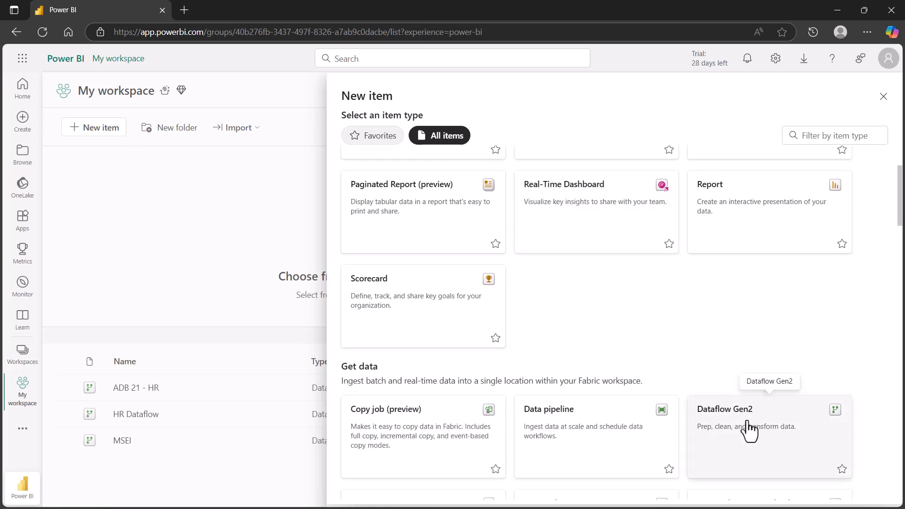
mouse_move(747, 434)
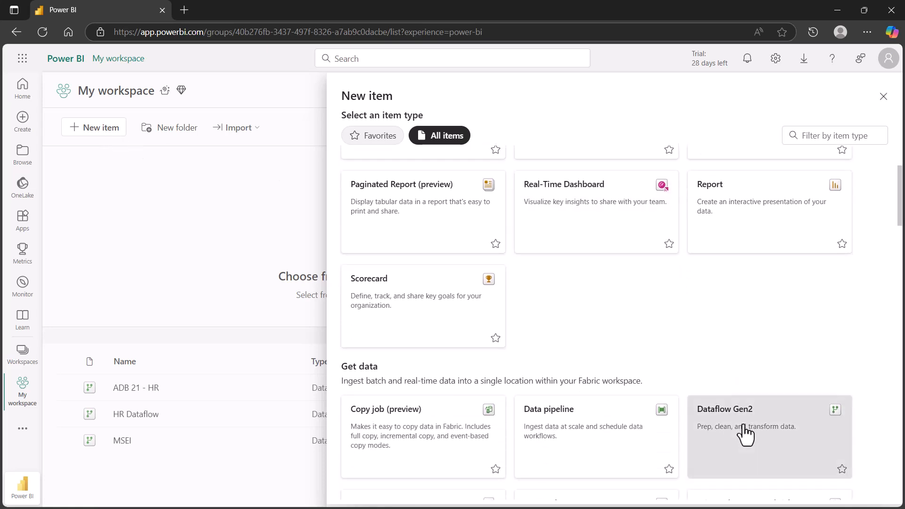
click(768, 436)
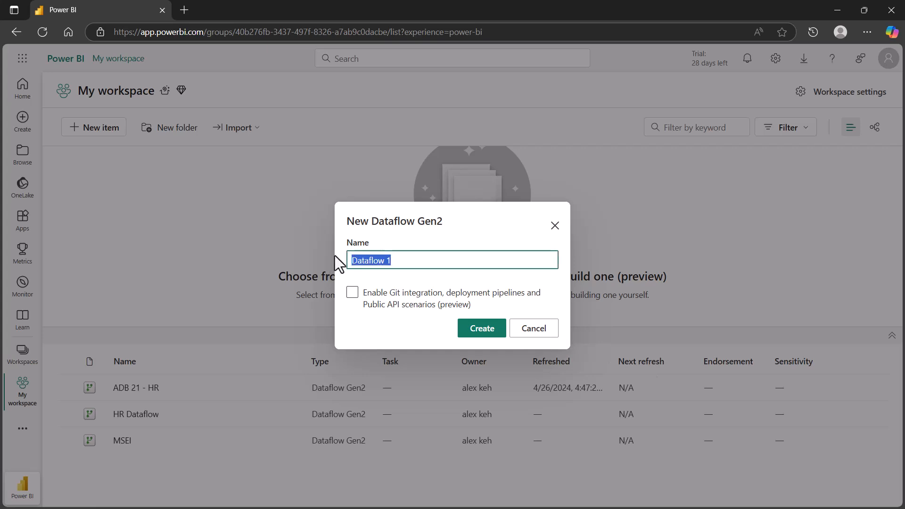
text(Oracle Dataflow)
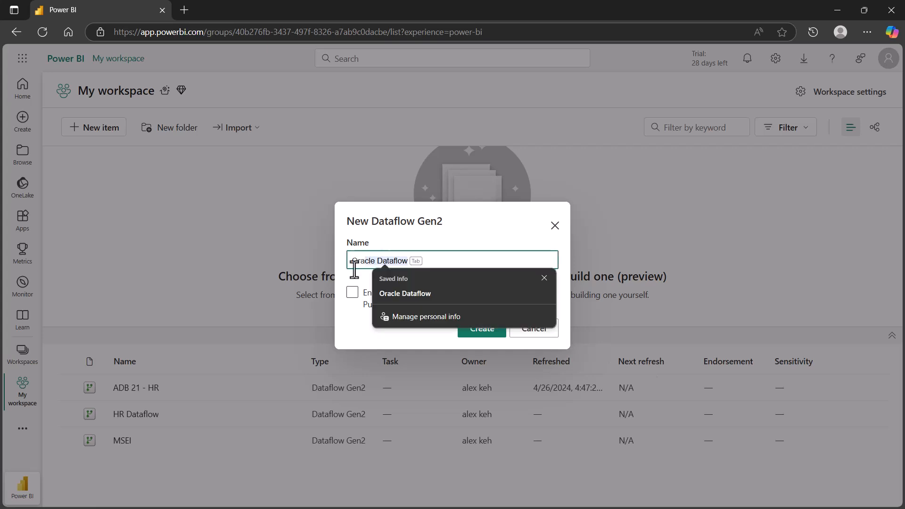
click(482, 328)
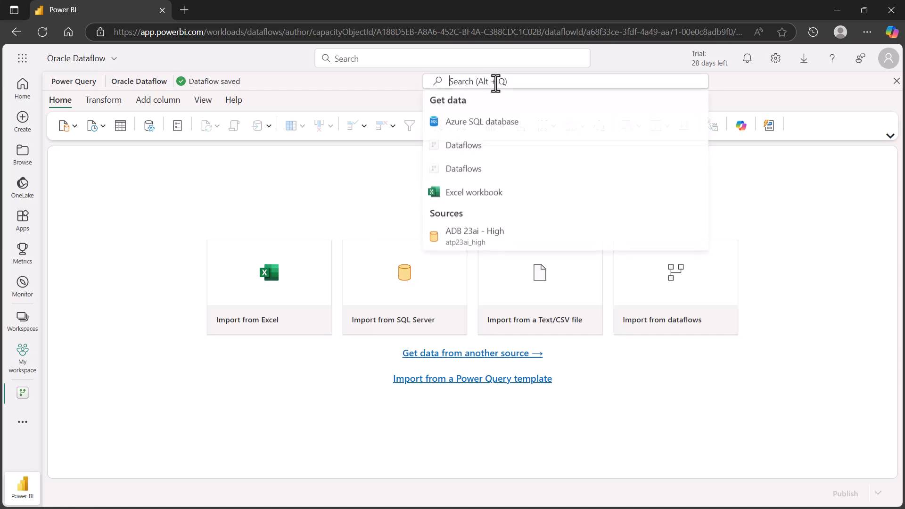
Add an Oracle database source with server adb using the Oracle Entra ID connection.
text(ORacle)
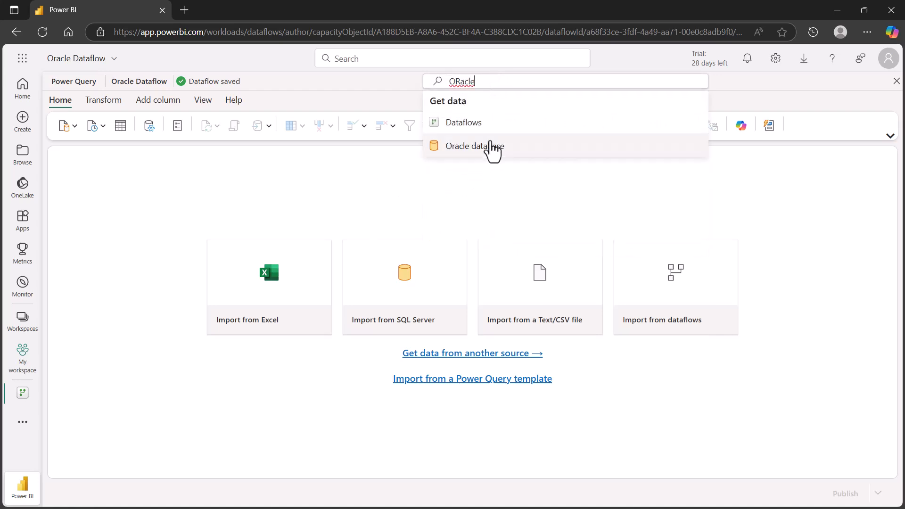
click(474, 145)
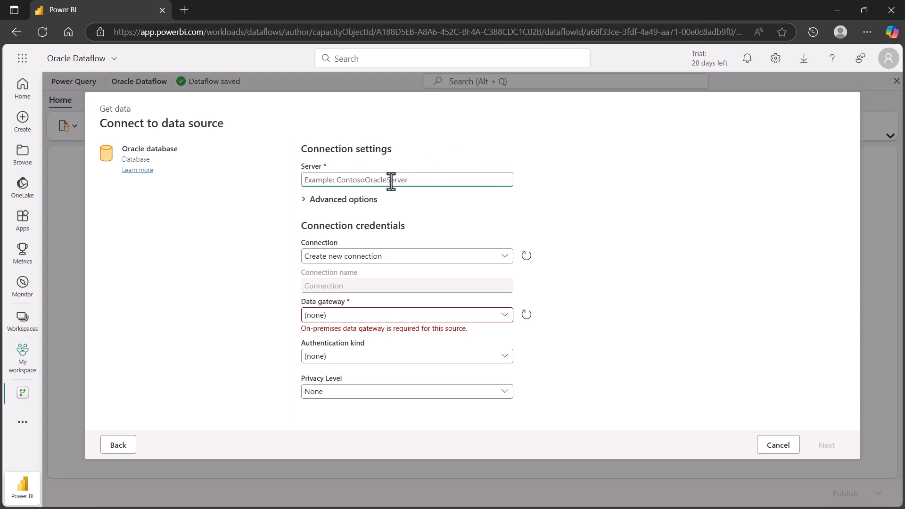
text(adb)
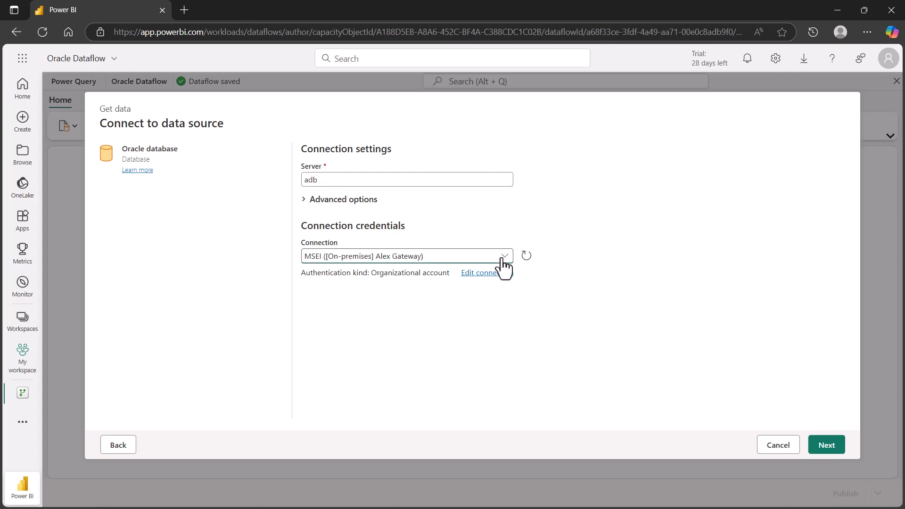
click(505, 256)
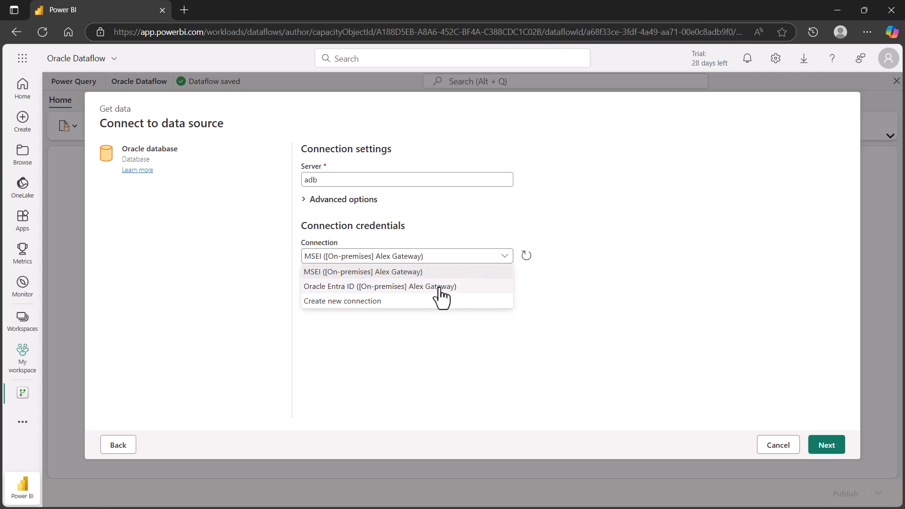
mouse_move(361, 302)
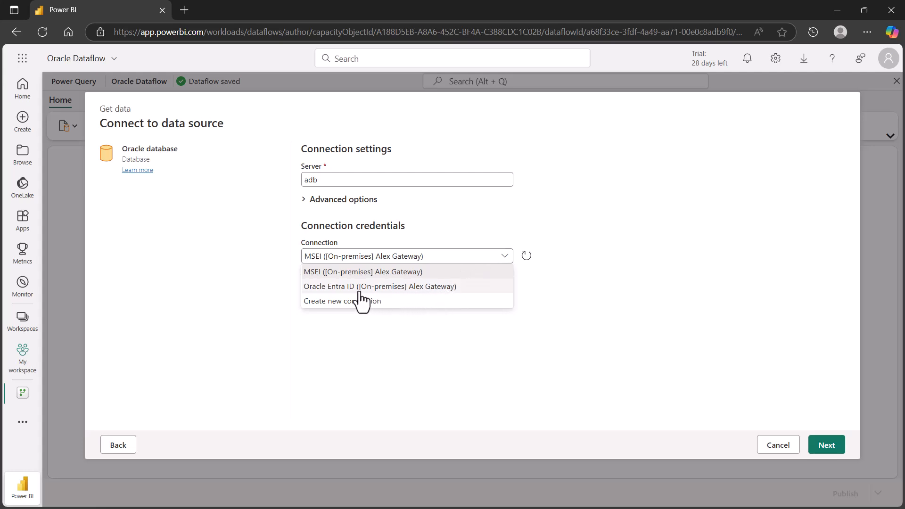
click(380, 286)
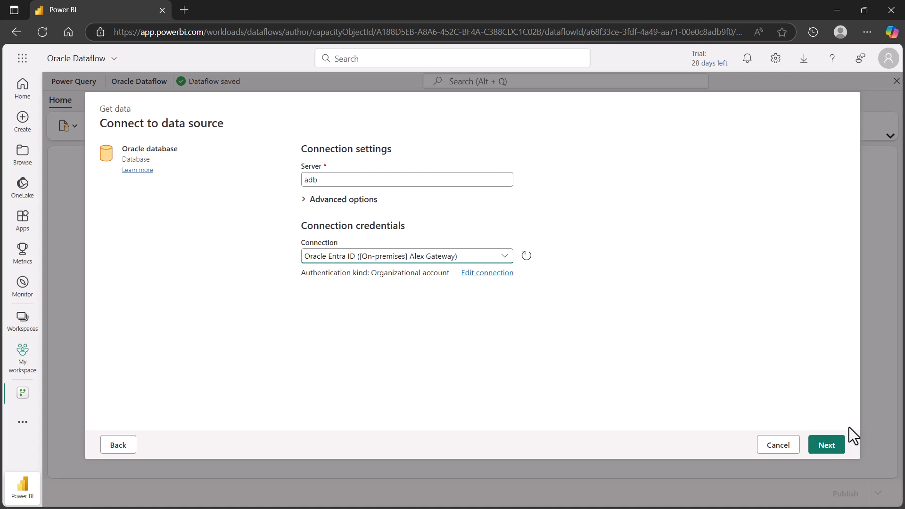
From the SH schema, load CHANNELS, COSTS and PRODUCTS as dataflow queries.
click(826, 444)
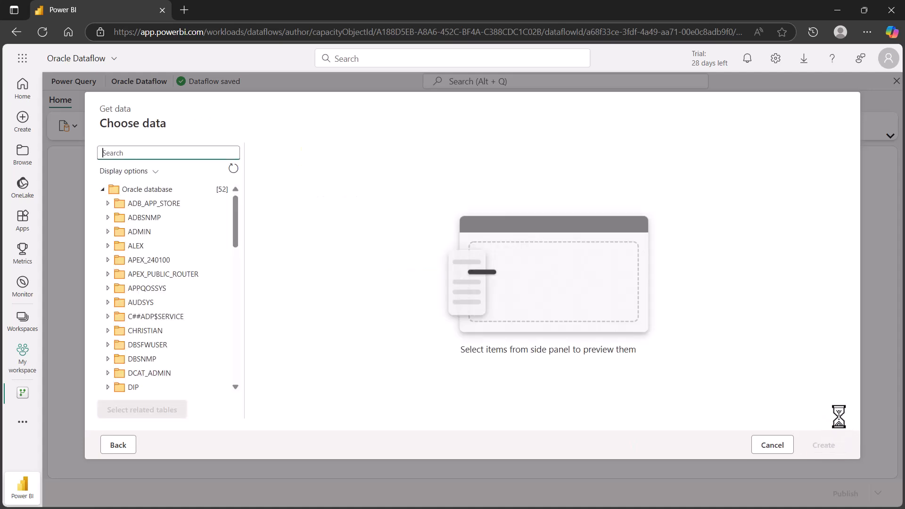
mouse_move(491, 398)
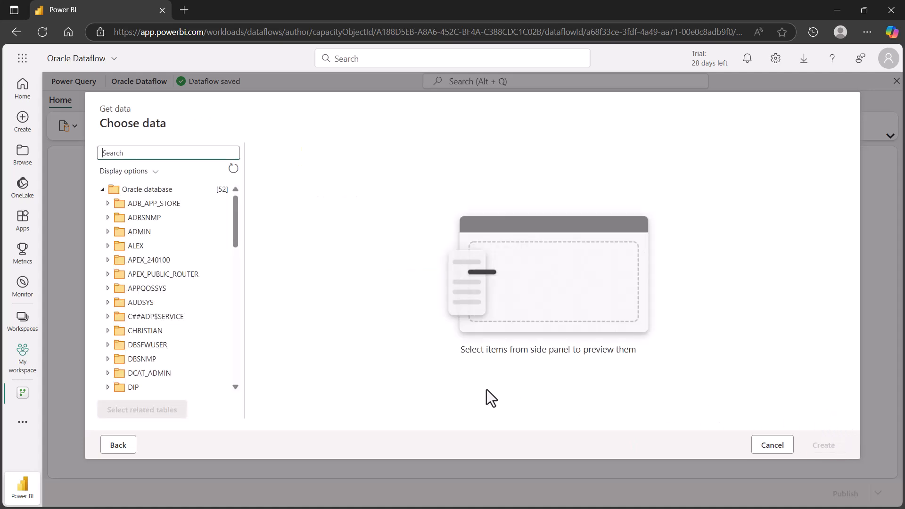
mouse_move(173, 317)
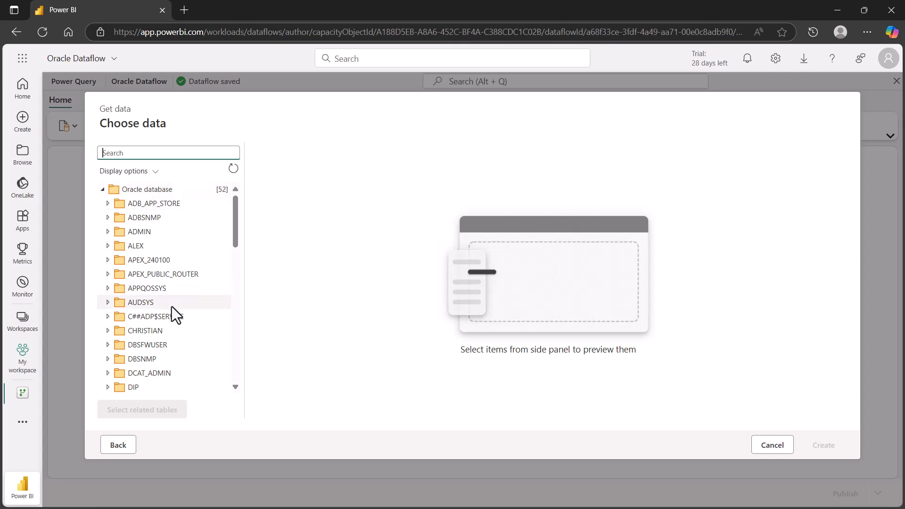
scroll(down, 3)
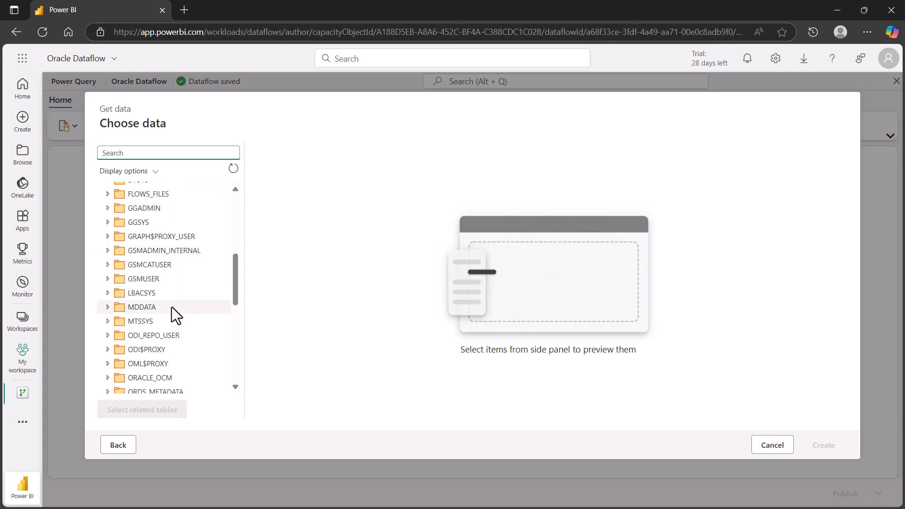
scroll(down, 3)
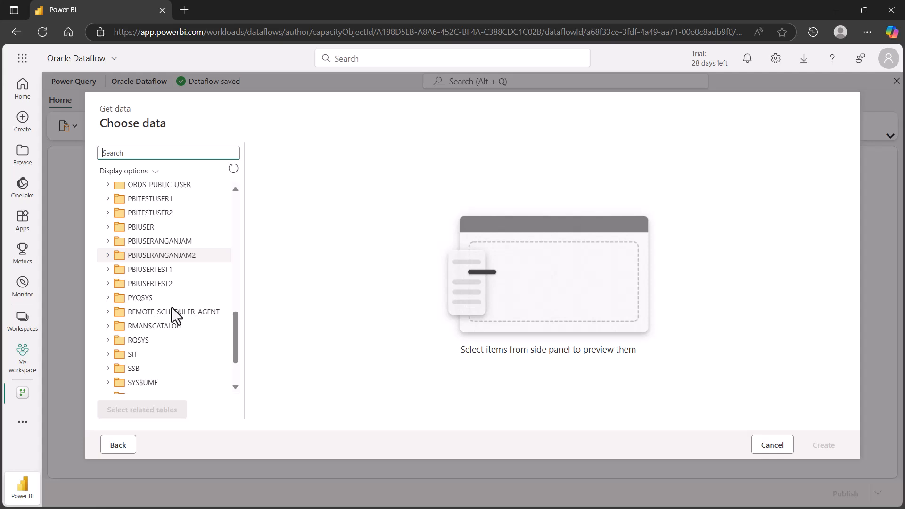
click(132, 353)
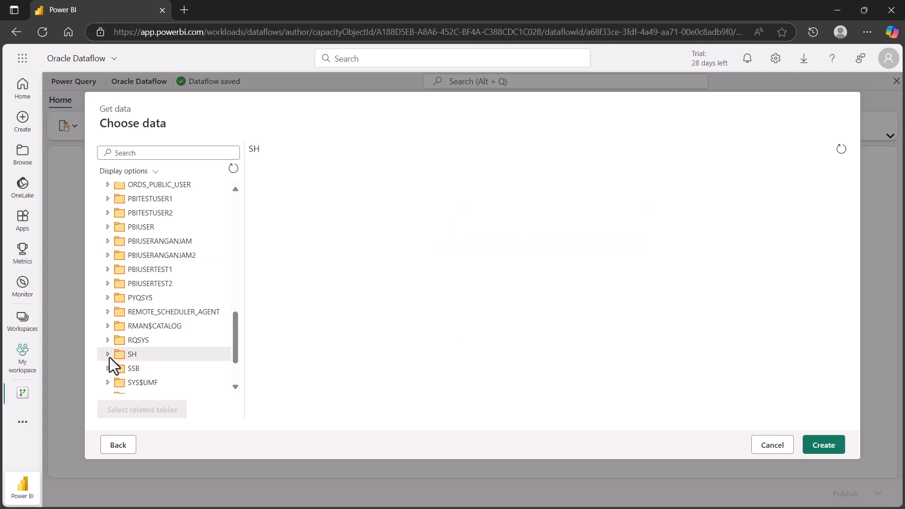
scroll(down, 3)
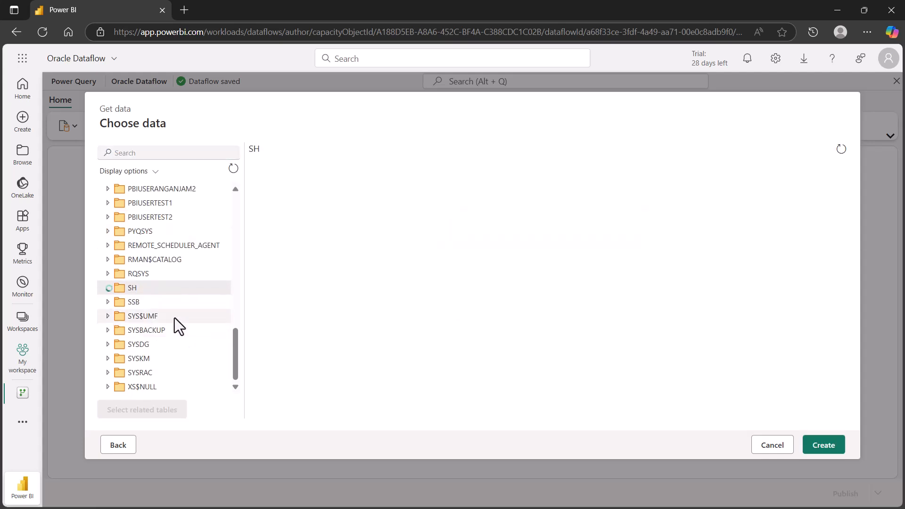
click(108, 288)
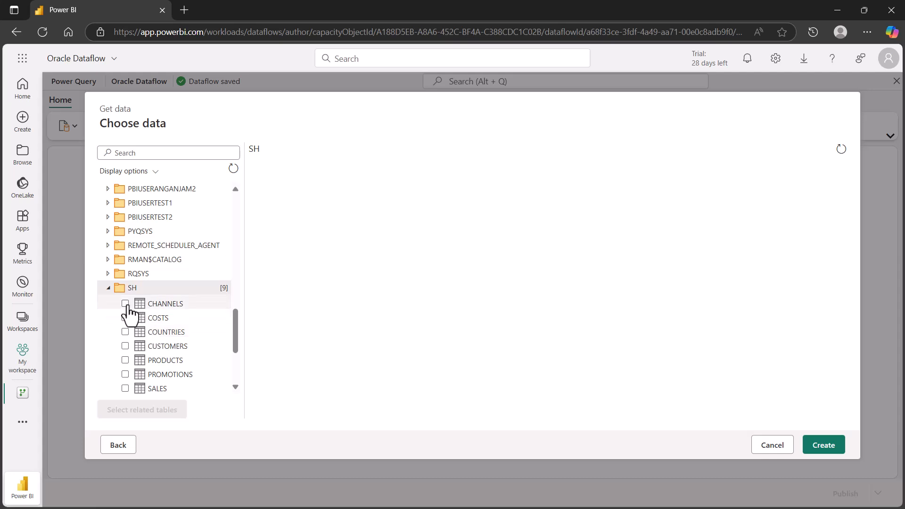
click(124, 318)
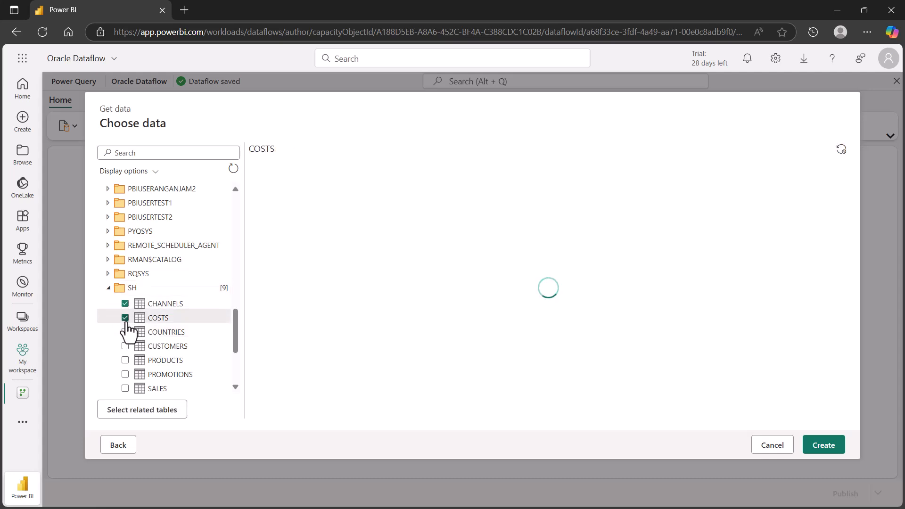
click(125, 359)
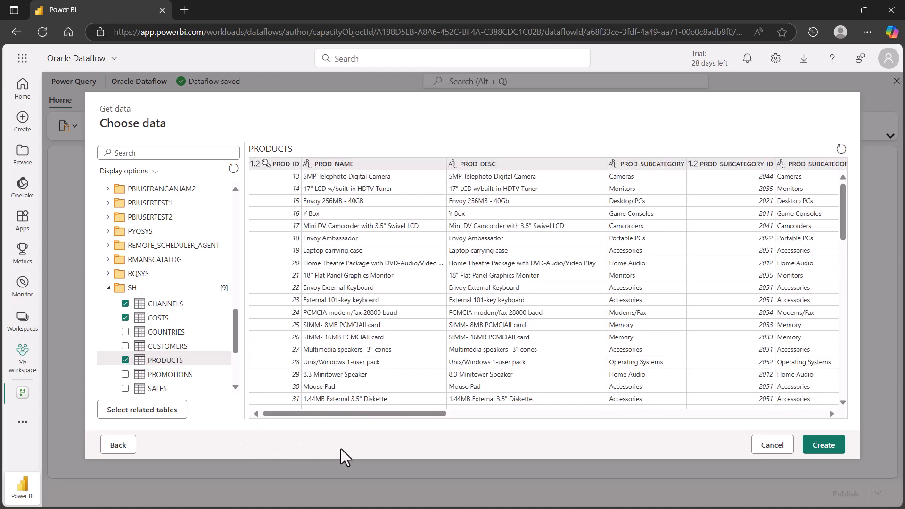
mouse_move(726, 454)
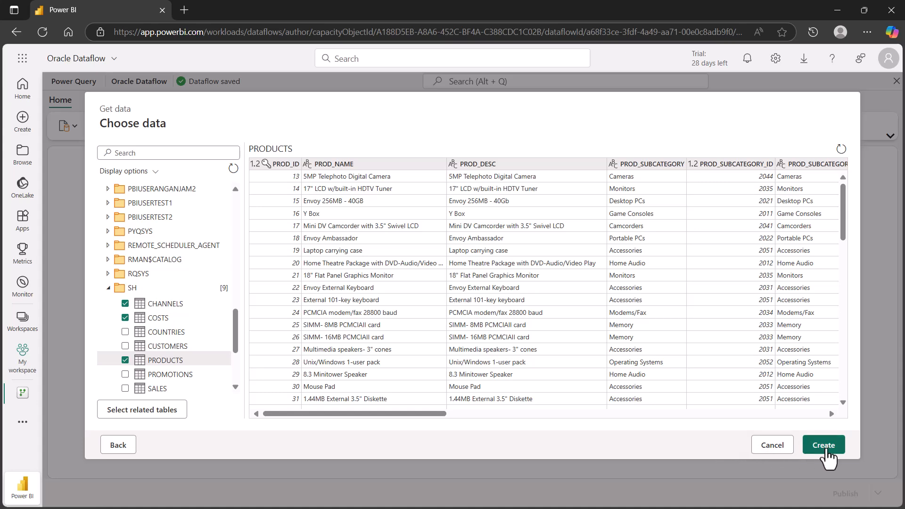
click(822, 445)
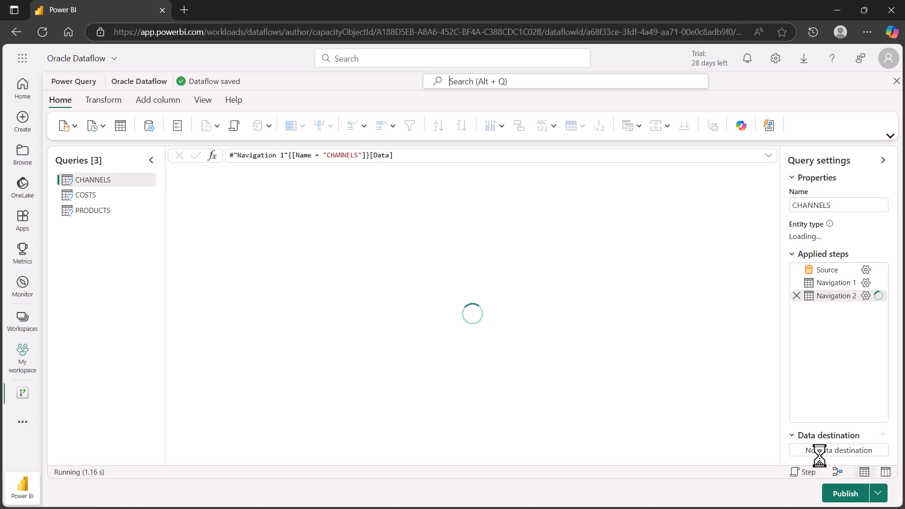